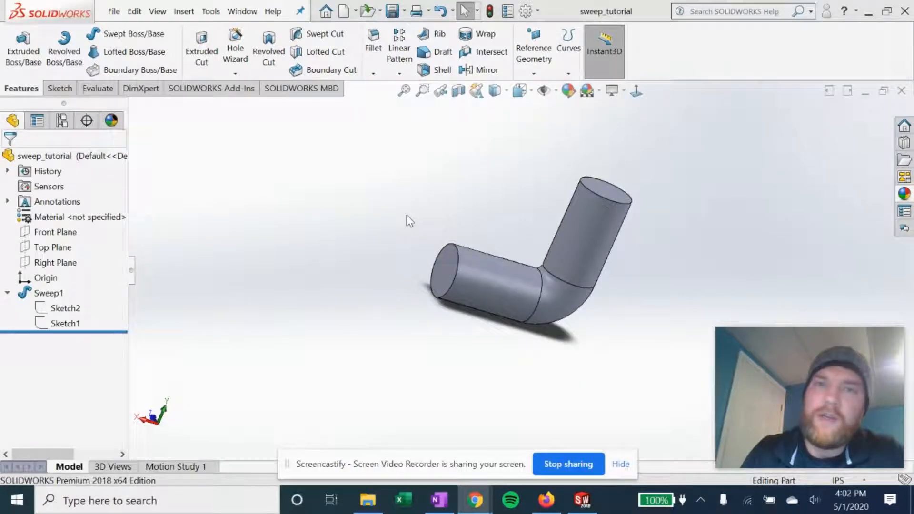
{"action": "mouse_move", "coordinate": [579, 385]}
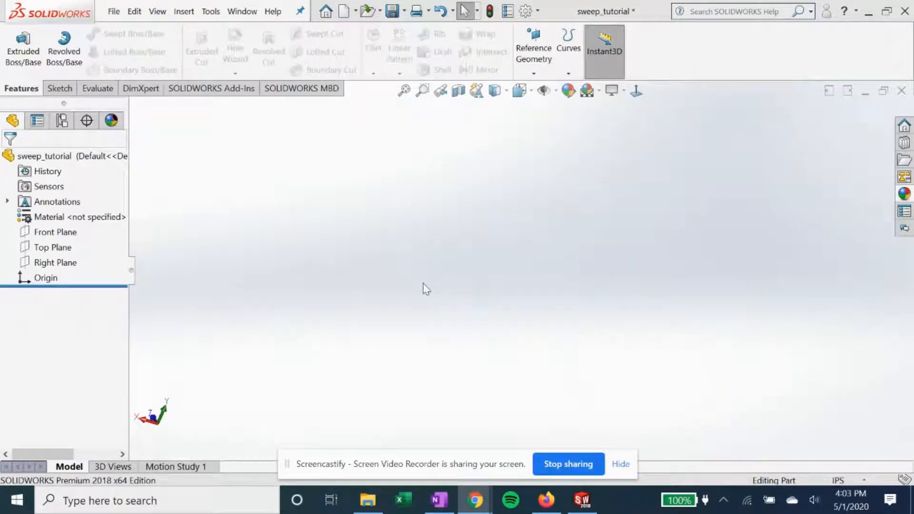
{"action": "mouse_move", "coordinate": [407, 255]}
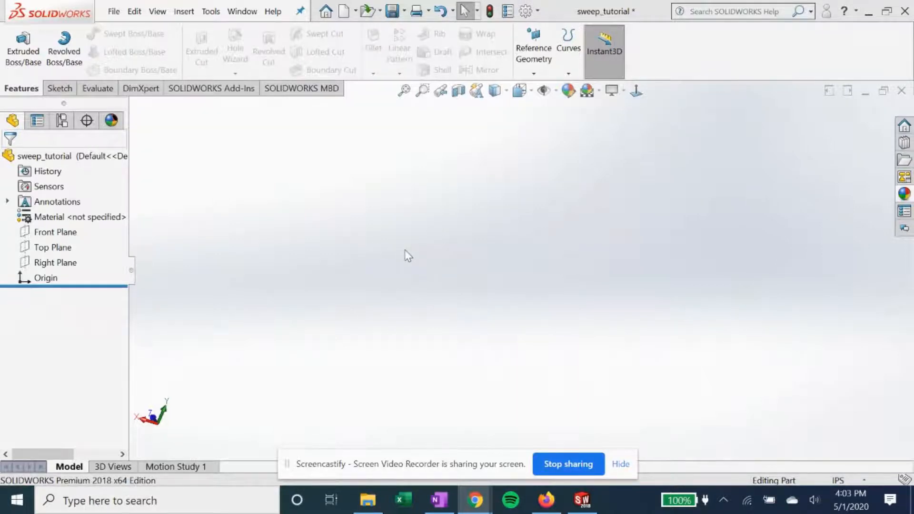
{"action": "mouse_move", "coordinate": [440, 250]}
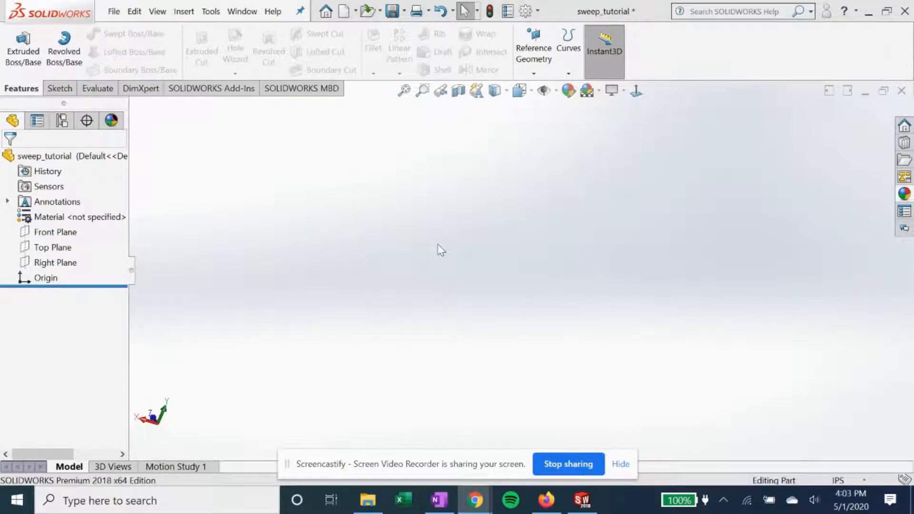
{"action": "mouse_move", "coordinate": [446, 255]}
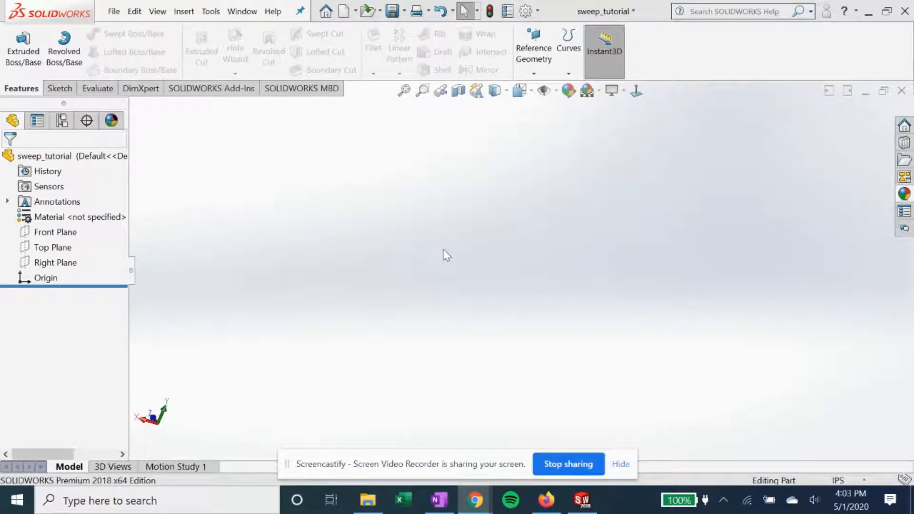
{"action": "mouse_move", "coordinate": [325, 256]}
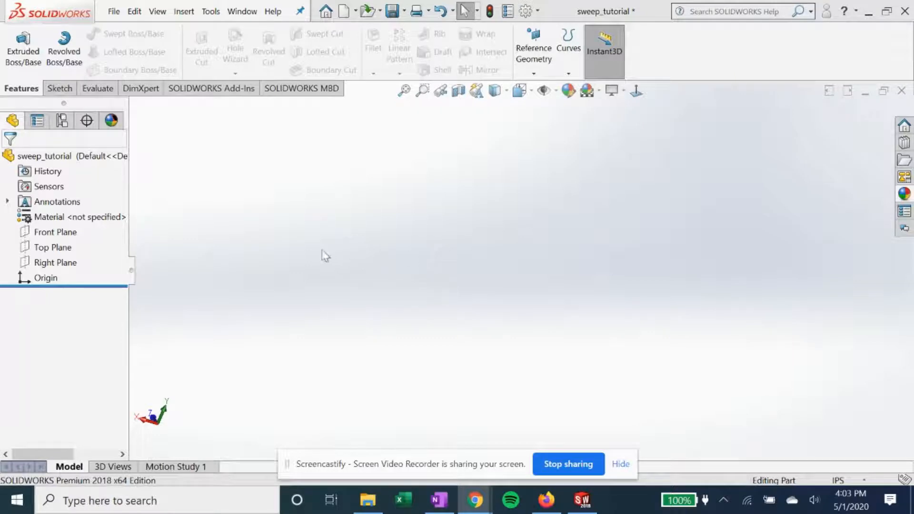
On the Front Plane, draw a horizontal line from the origin and a vertical line downward.
{"action": "right_click", "coordinate": [55, 231]}
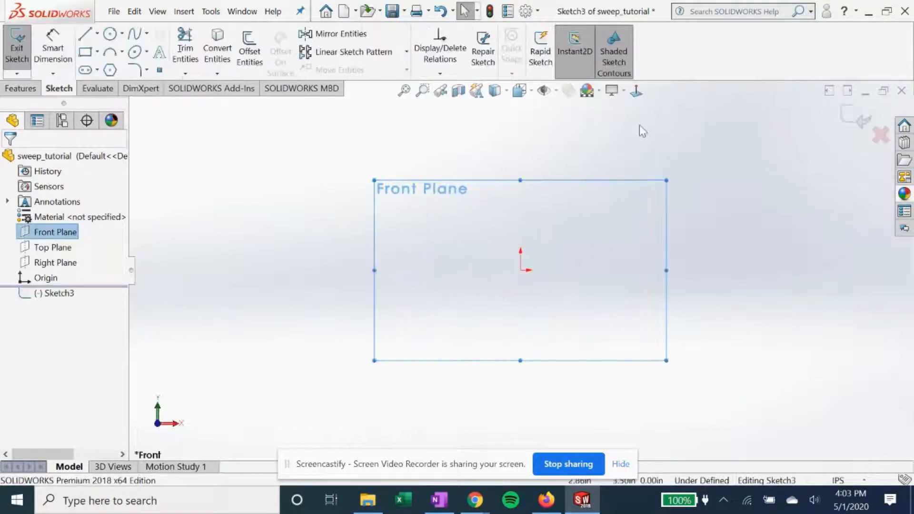
{"action": "mouse_move", "coordinate": [332, 163]}
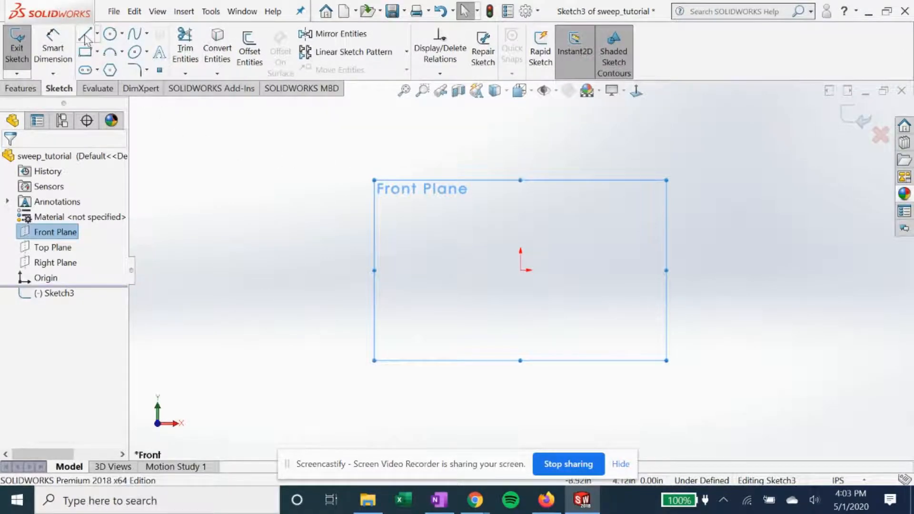
{"action": "left_click", "coordinate": [86, 33]}
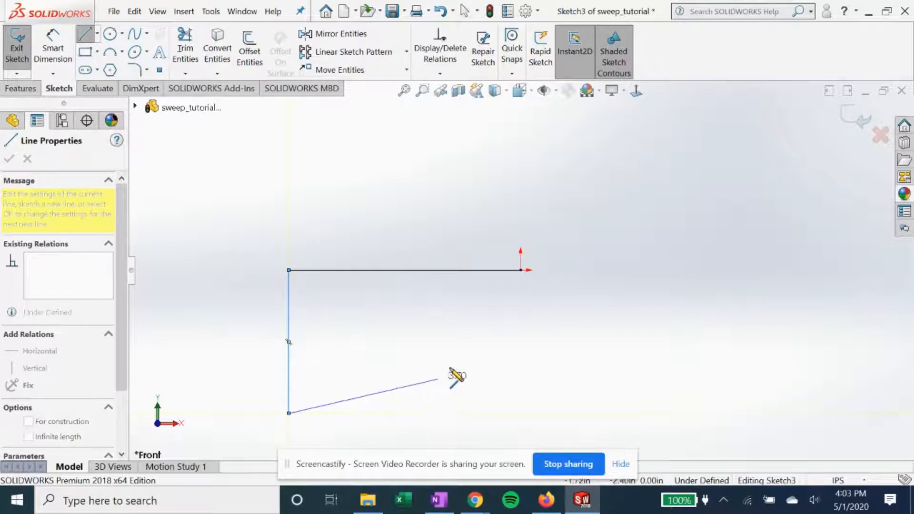
{"action": "left_click", "coordinate": [8, 159]}
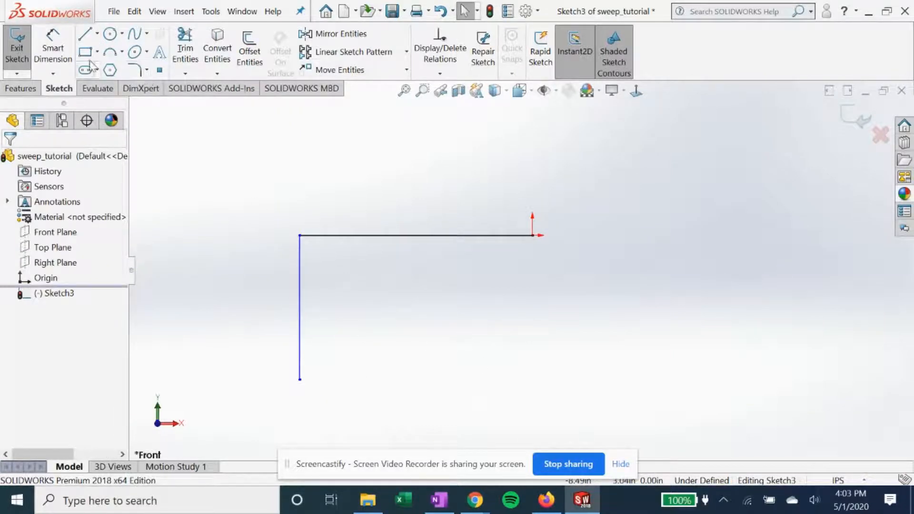
{"action": "mouse_move", "coordinate": [133, 70]}
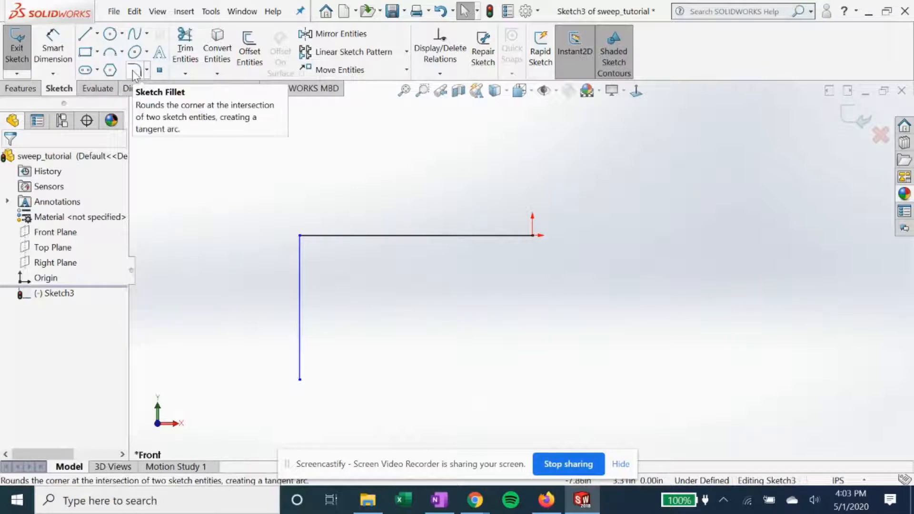
Fillet the L-path corner between the horizontal and vertical lines with a 1.00 in radius.
{"action": "left_click", "coordinate": [133, 69]}
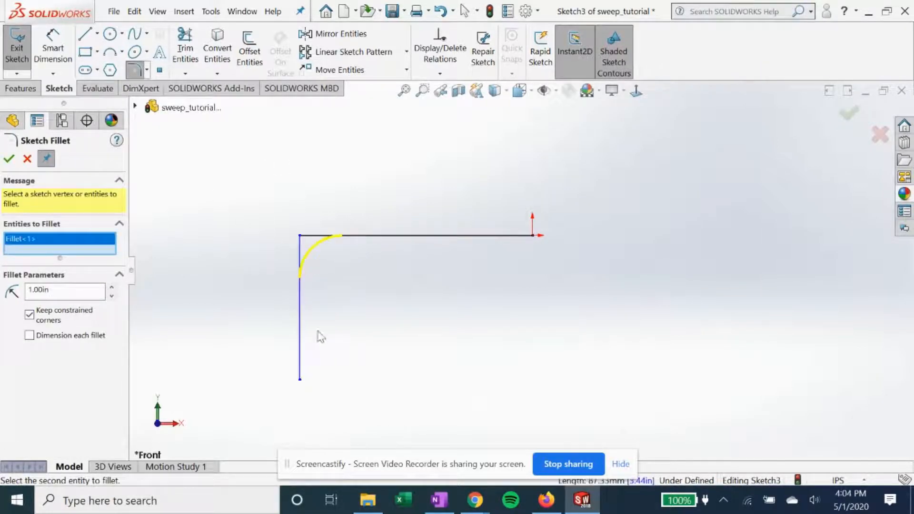
{"action": "left_click", "coordinate": [9, 158]}
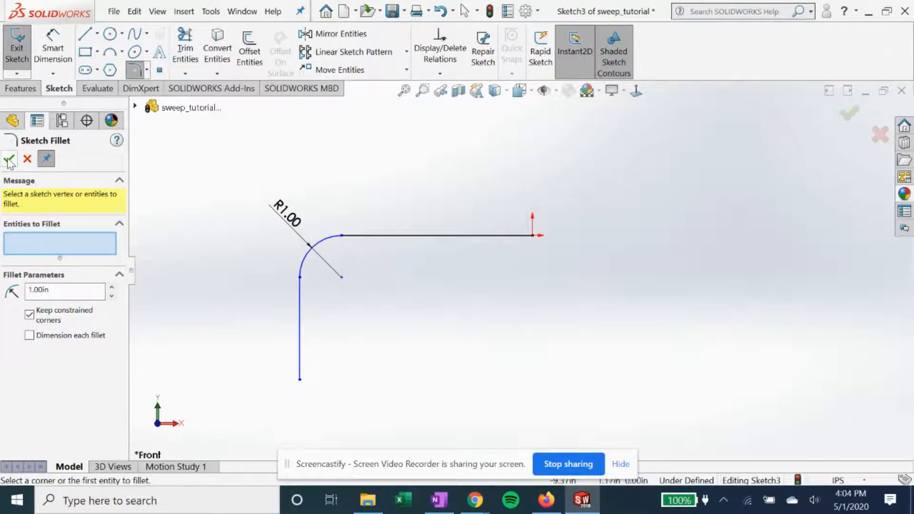
{"action": "left_click", "coordinate": [8, 159]}
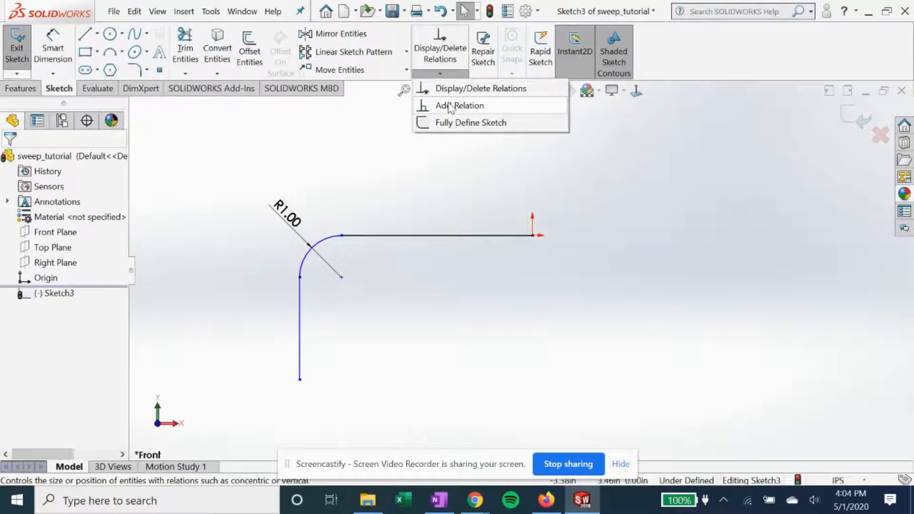
Add a geometric relation between the two path lines.
{"action": "left_click", "coordinate": [459, 106]}
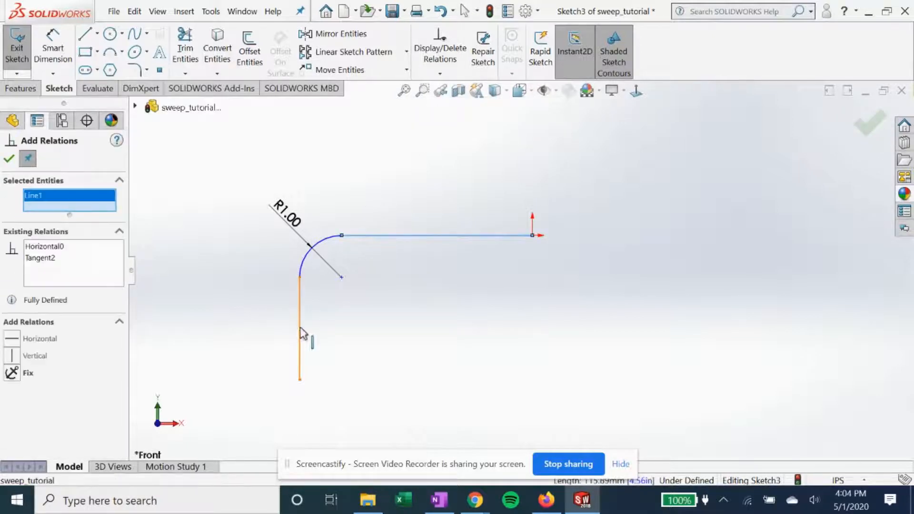
{"action": "left_click", "coordinate": [299, 326]}
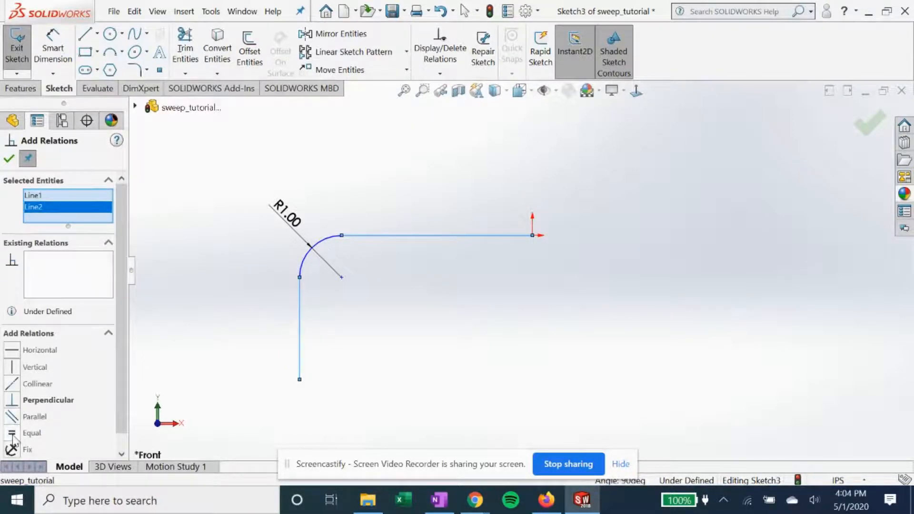
{"action": "left_click", "coordinate": [8, 159]}
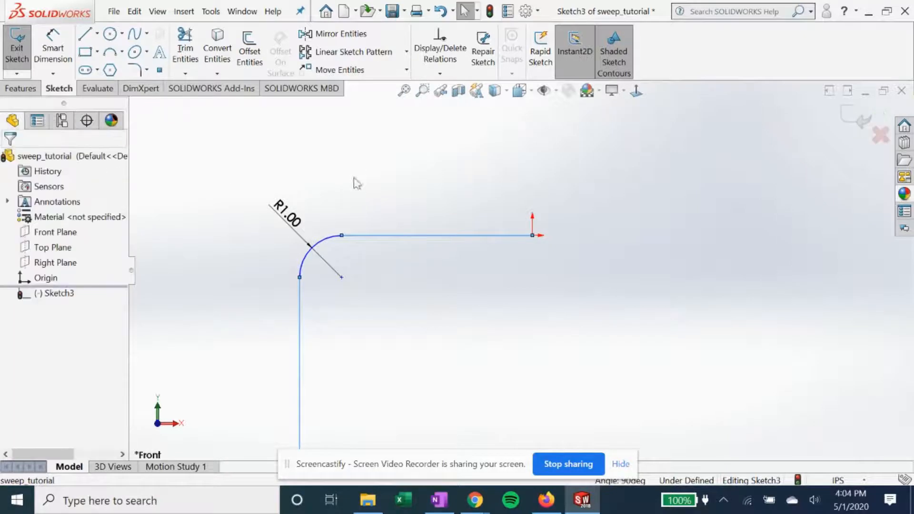
Dimension the horizontal path line to 4.50 in and exit the sketch.
{"action": "left_click", "coordinate": [53, 44]}
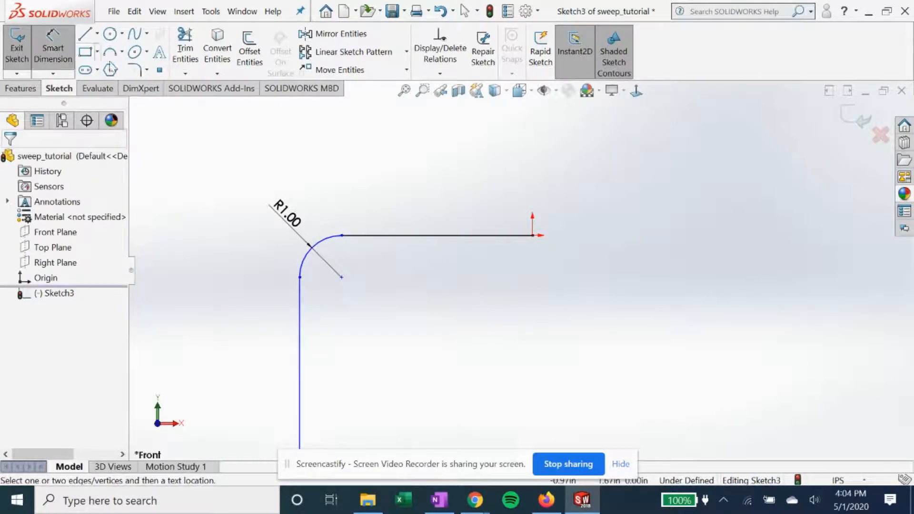
{"action": "left_click", "coordinate": [437, 235]}
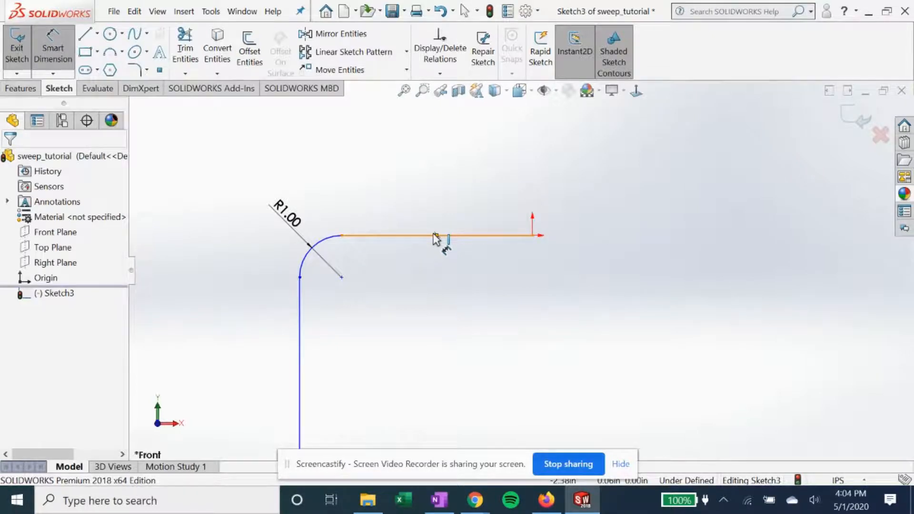
{"action": "left_click", "coordinate": [436, 236]}
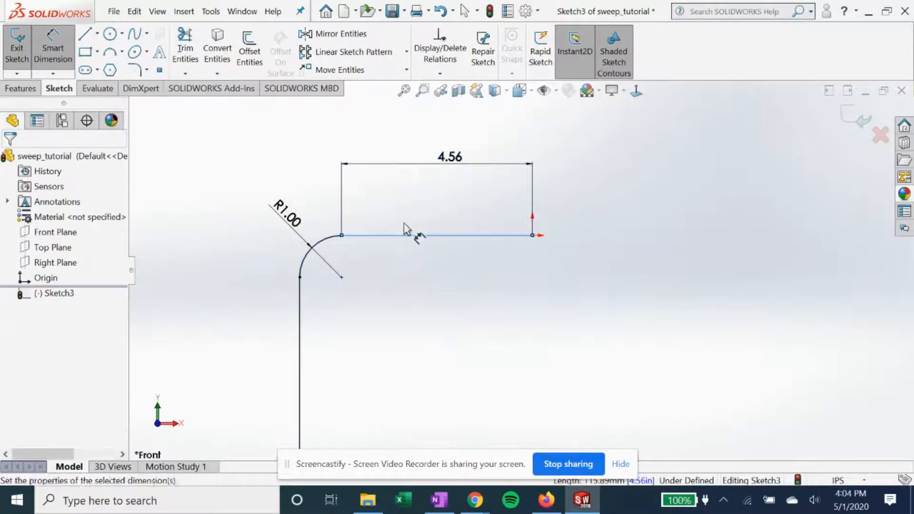
{"action": "double_click", "coordinate": [449, 156]}
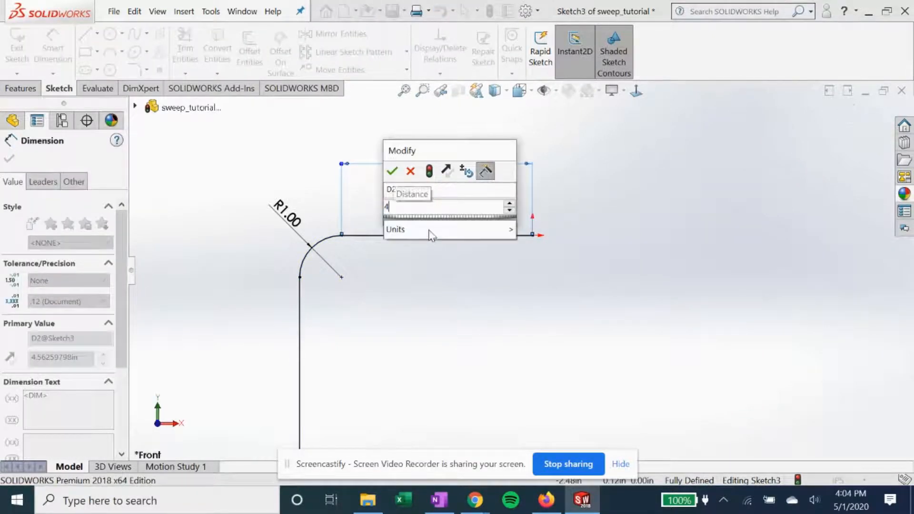
{"action": "left_click", "coordinate": [392, 171]}
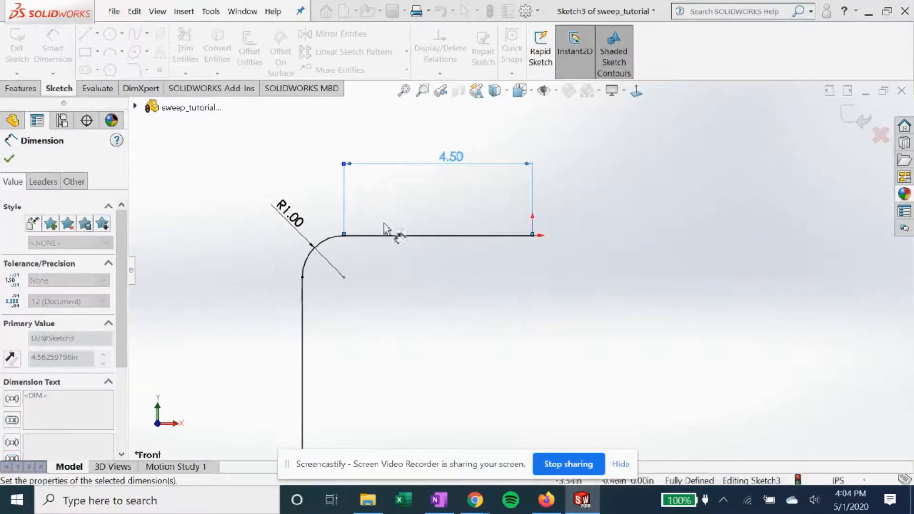
{"action": "left_click", "coordinate": [9, 159]}
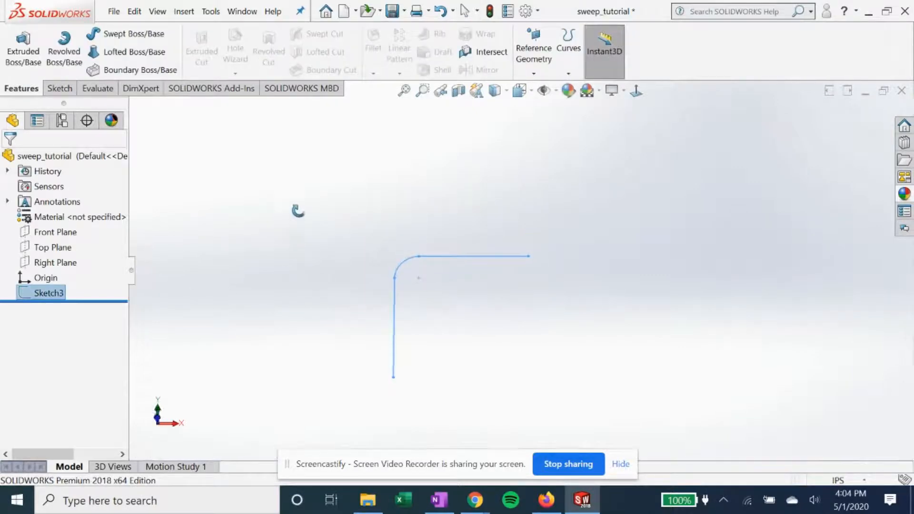
Start a sketch on the Right Plane and view it Normal To.
{"action": "left_click", "coordinate": [54, 231]}
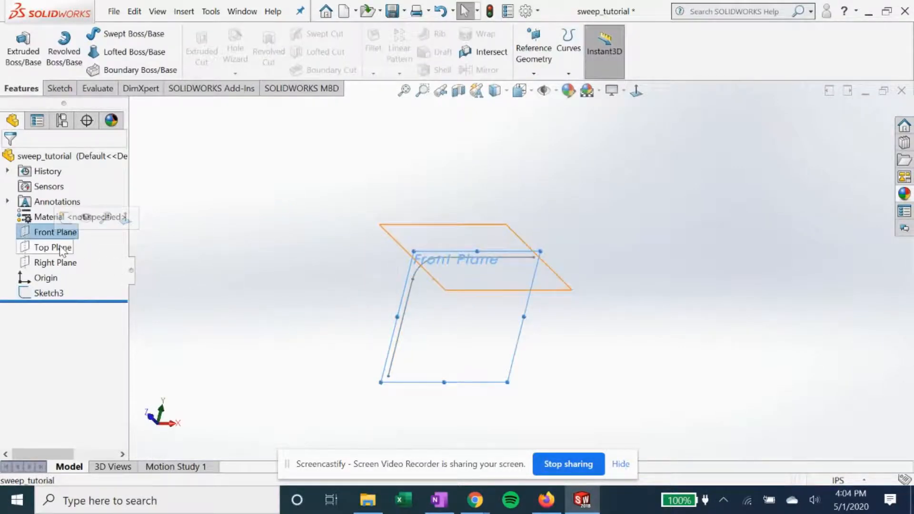
{"action": "left_click", "coordinate": [56, 262]}
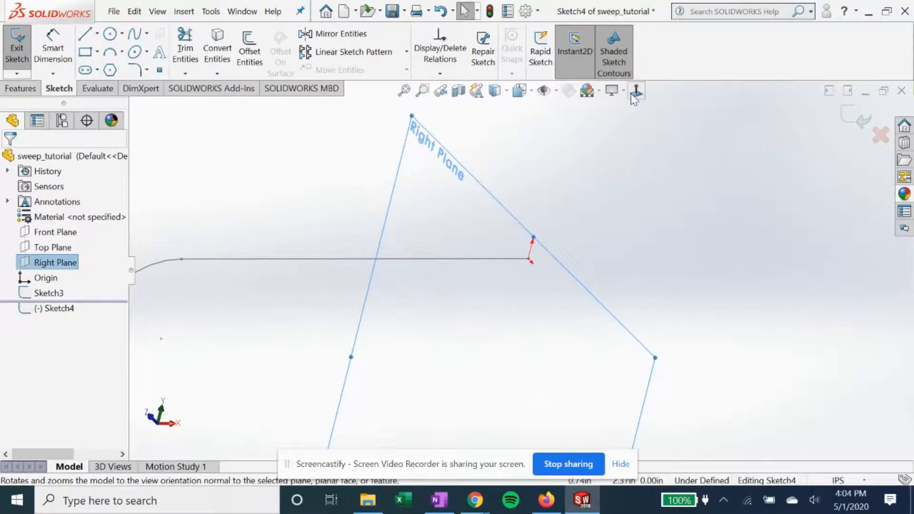
{"action": "left_click", "coordinate": [636, 90]}
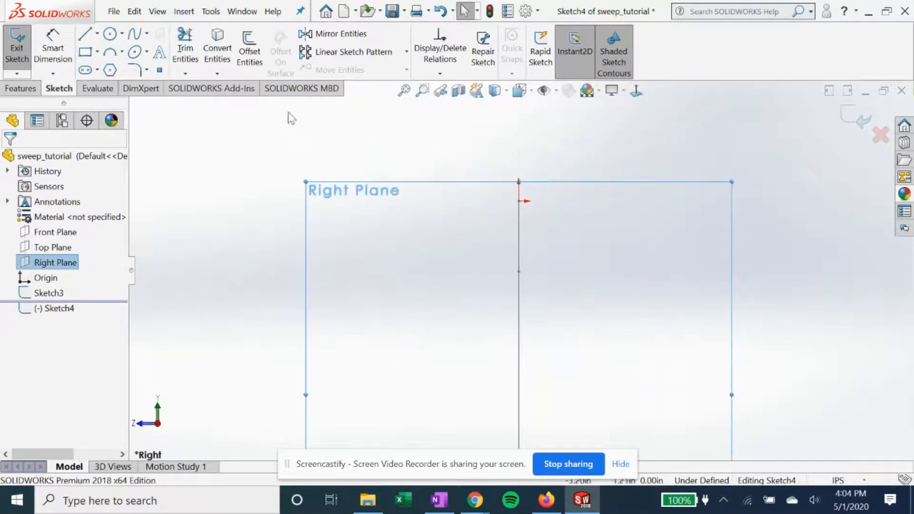
Project the origin point into the Right Plane sketch with Convert Entities.
{"action": "left_click", "coordinate": [216, 52]}
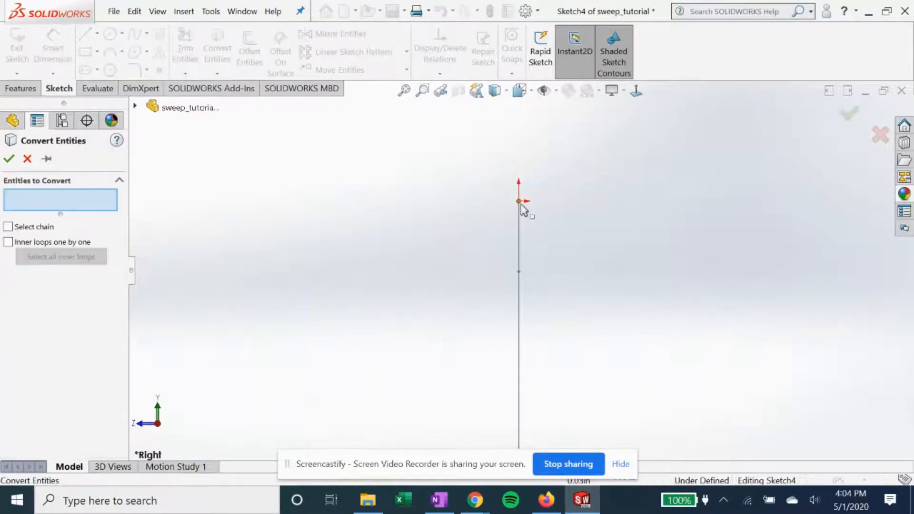
{"action": "left_click", "coordinate": [518, 200]}
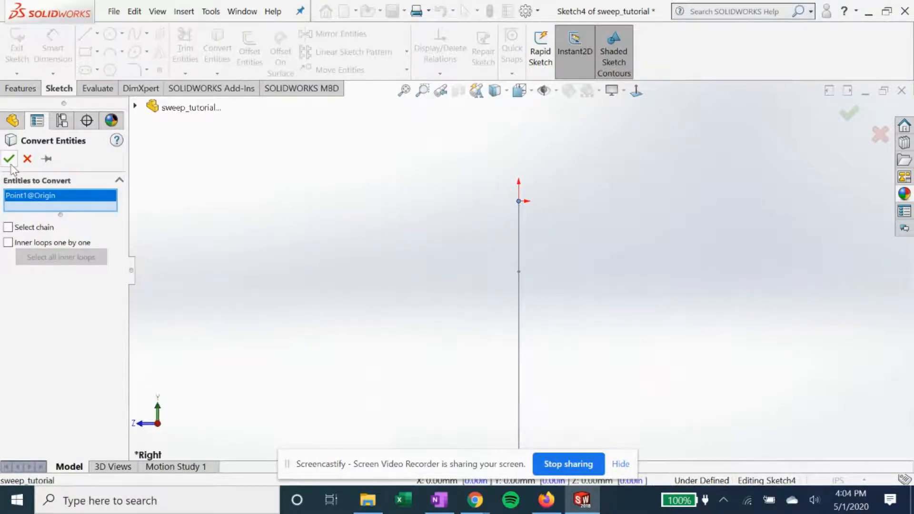
{"action": "left_click", "coordinate": [9, 159]}
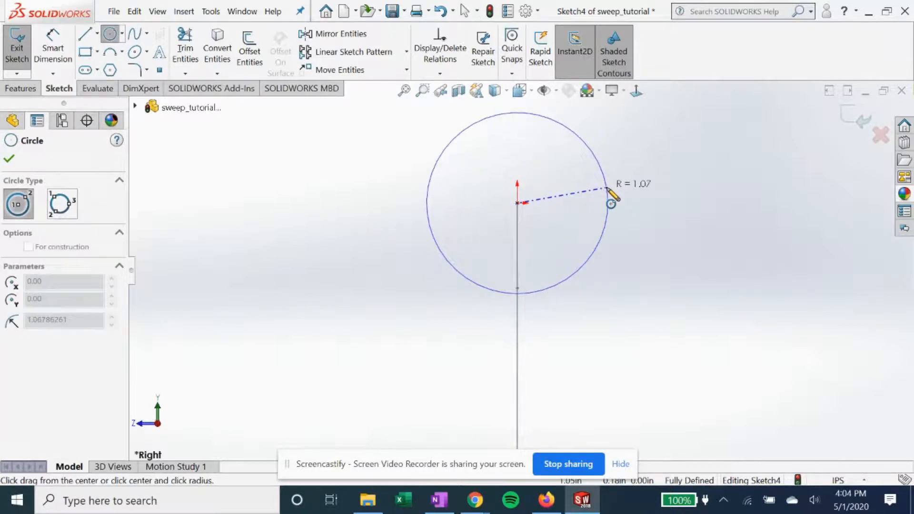
Dimension the origin-centred profile circle to 1.00 in diameter and exit the sketch.
{"action": "left_click", "coordinate": [9, 158]}
{"action": "type", "text": "1"}
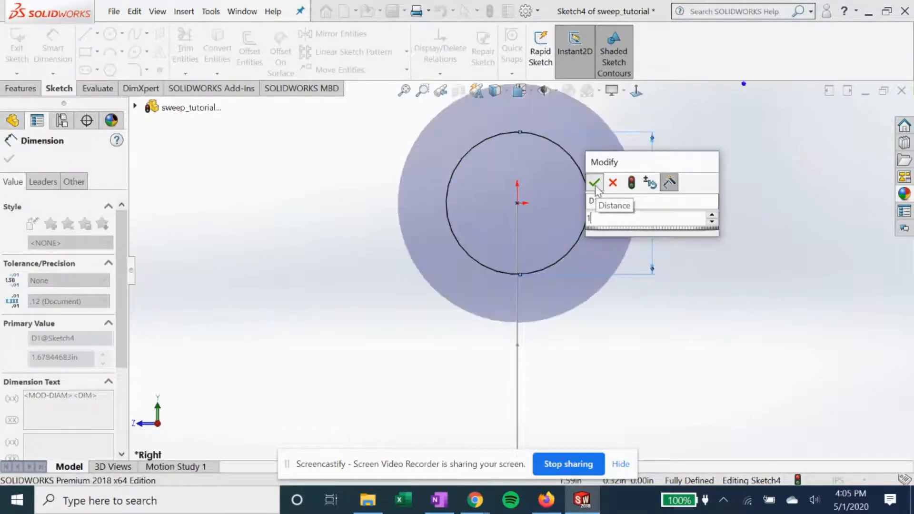
{"action": "left_click", "coordinate": [594, 183]}
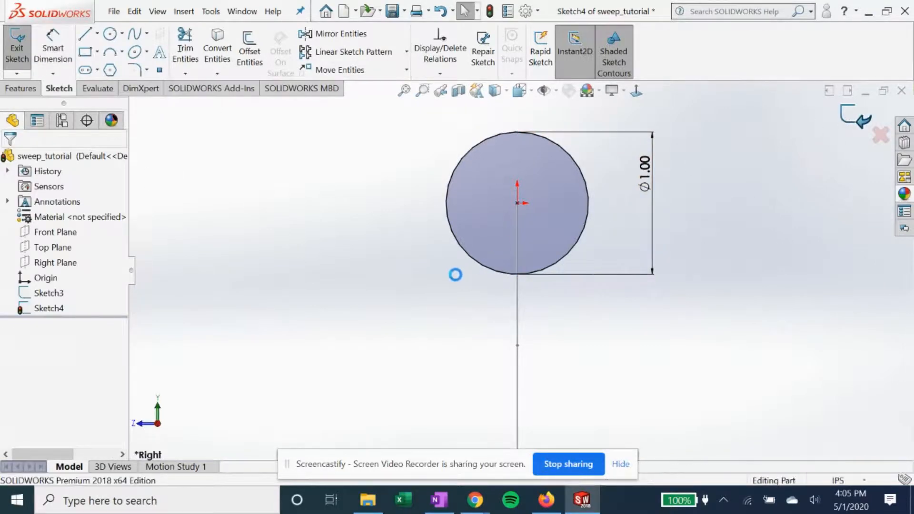
{"action": "left_click", "coordinate": [17, 50]}
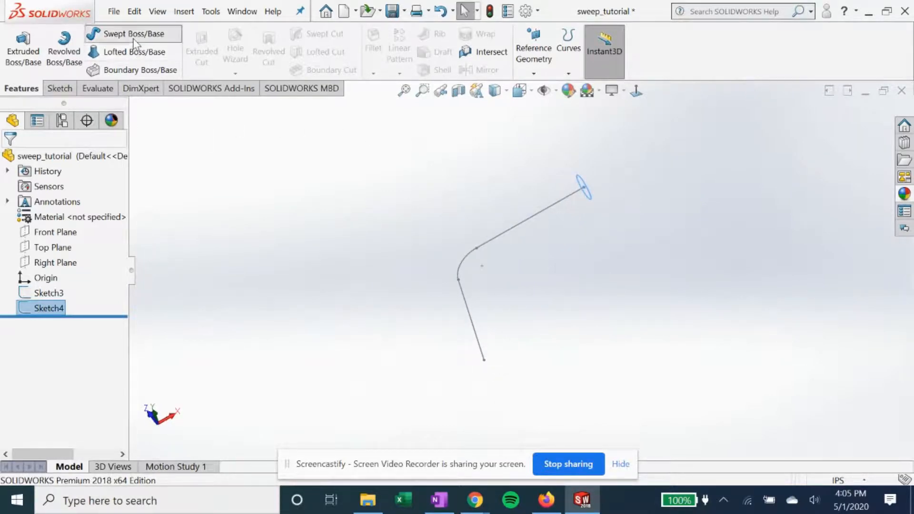
Sweep the circle profile (Sketch4) along the L-path (Sketch3) into Sweep2.
{"action": "left_click", "coordinate": [133, 34]}
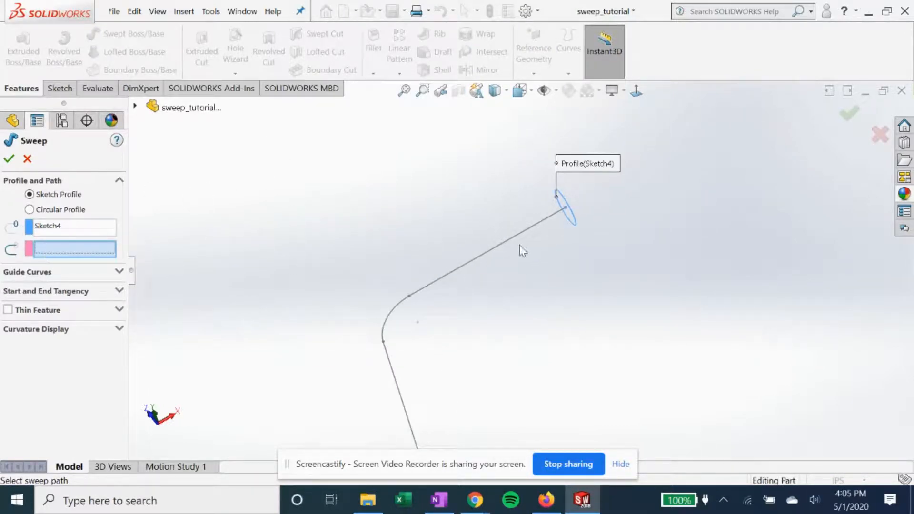
{"action": "left_click", "coordinate": [498, 257]}
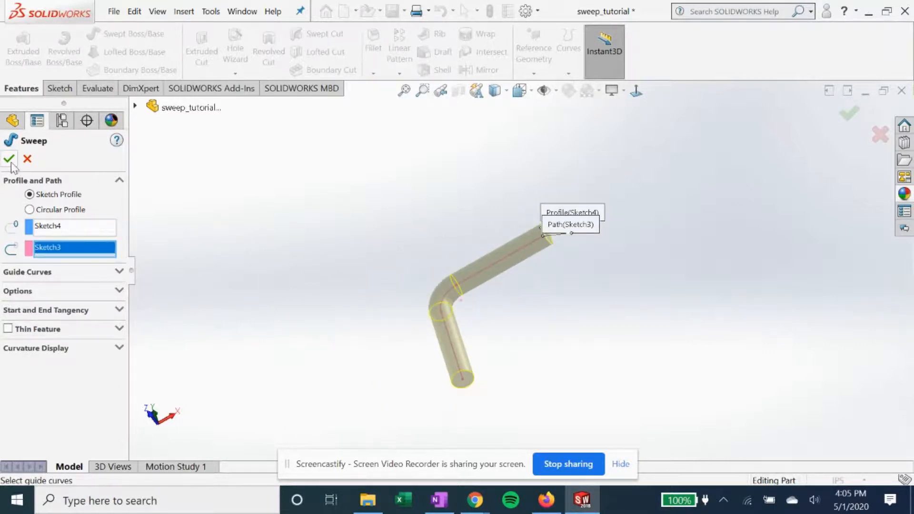
{"action": "left_click", "coordinate": [8, 158]}
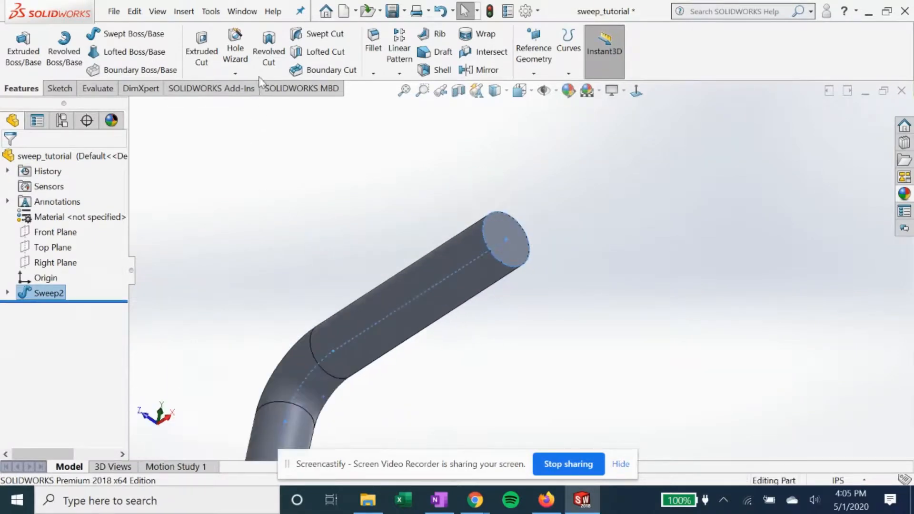
Chamfer both circular tube end edges at 0.20 in and 45 degrees.
{"action": "left_click", "coordinate": [373, 78]}
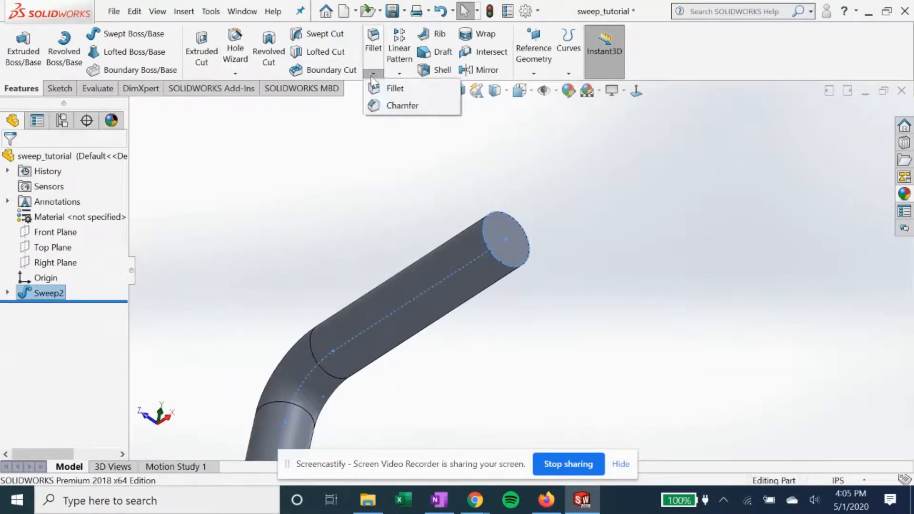
{"action": "left_click", "coordinate": [402, 106]}
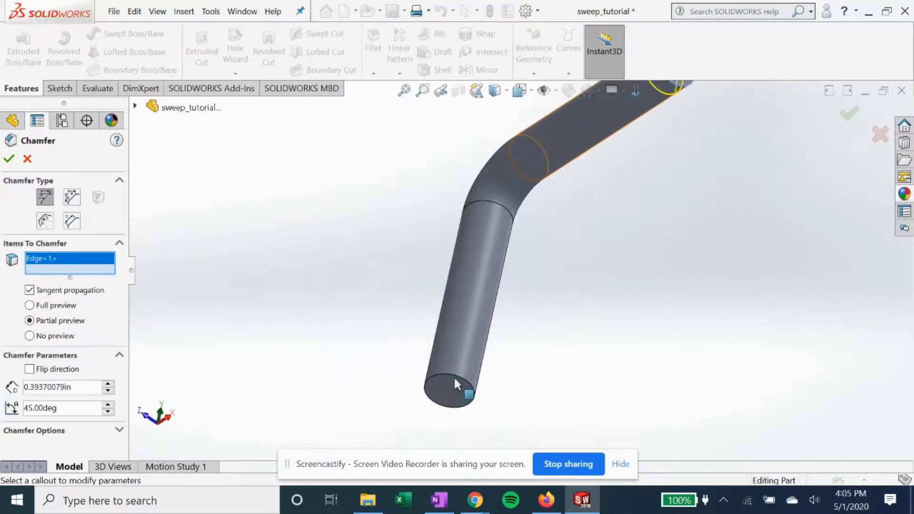
{"action": "left_click", "coordinate": [449, 394]}
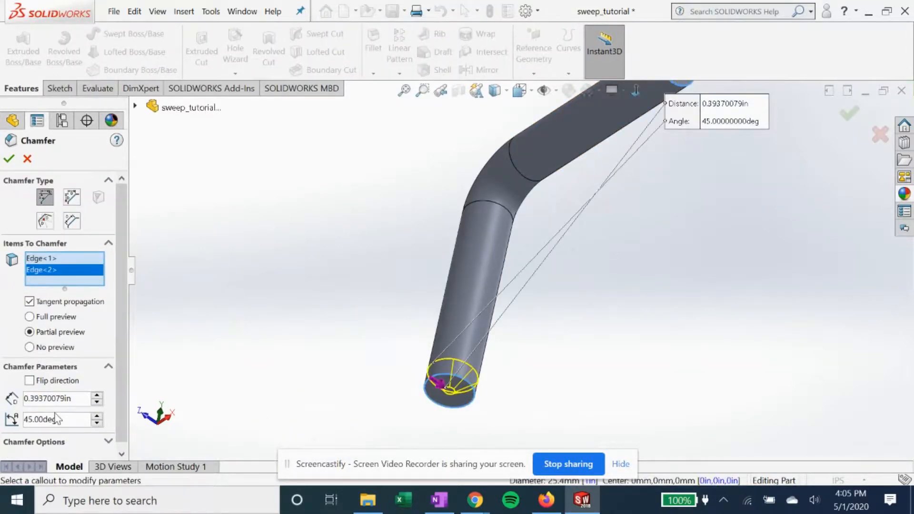
{"action": "triple_click", "coordinate": [55, 398]}
{"action": "type", "text": "0.2"}
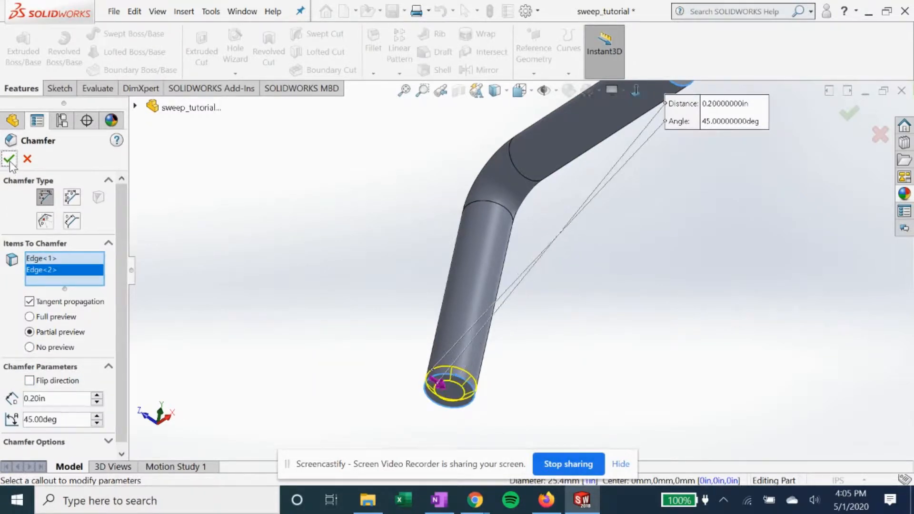
{"action": "left_click", "coordinate": [10, 159]}
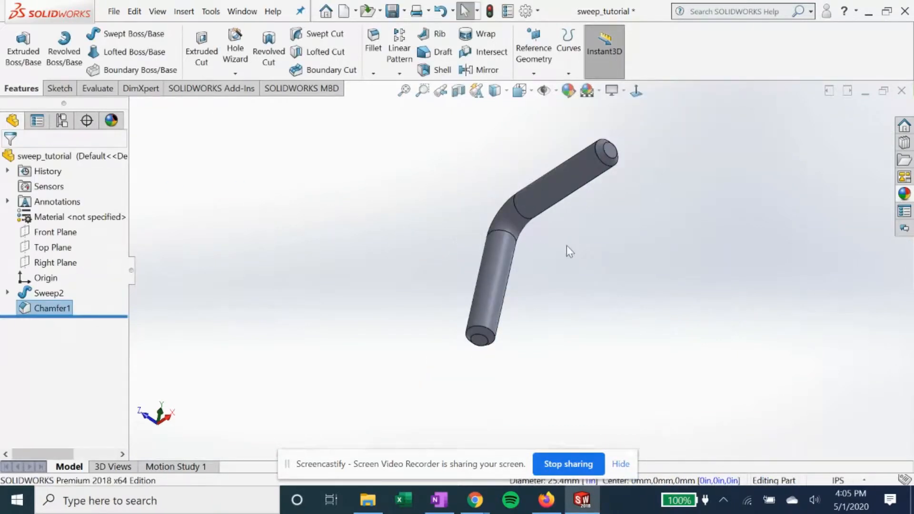